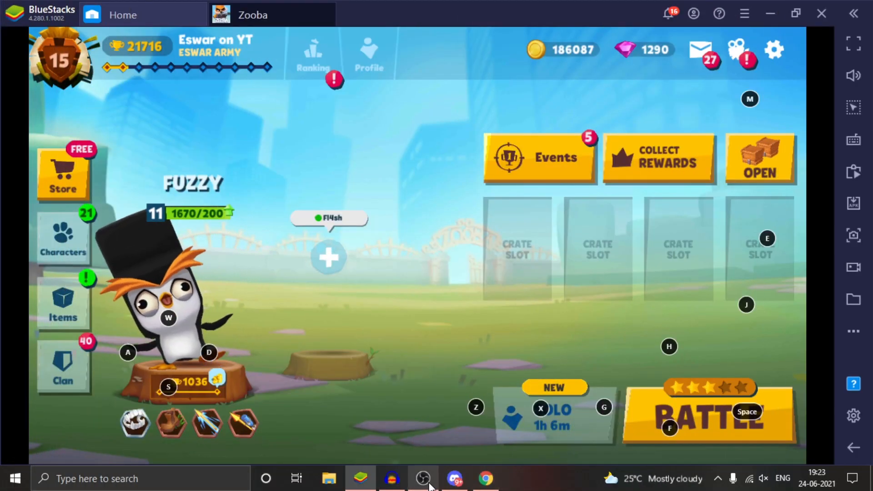
Go to the Personal messages in the Zooba inbox.
click(391, 479)
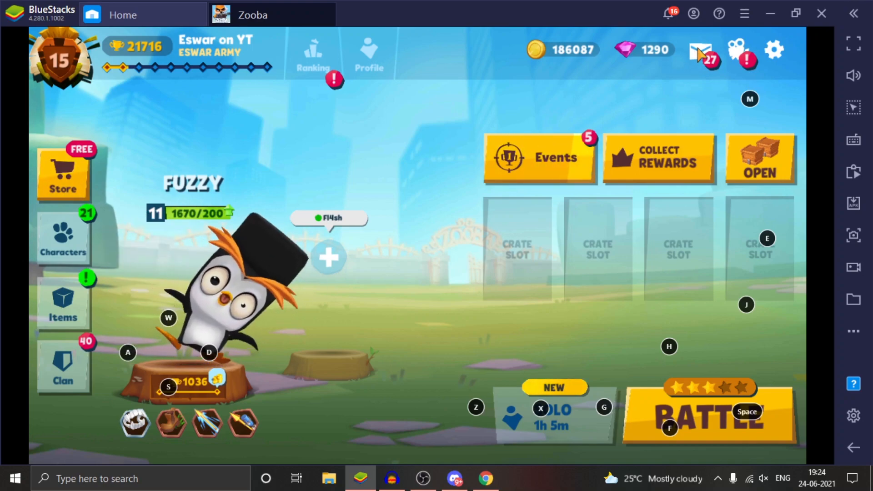
click(702, 50)
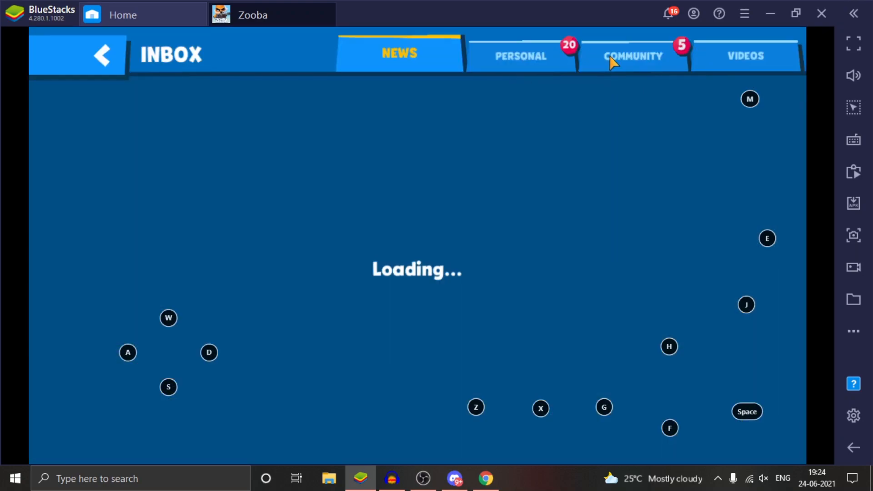
click(512, 54)
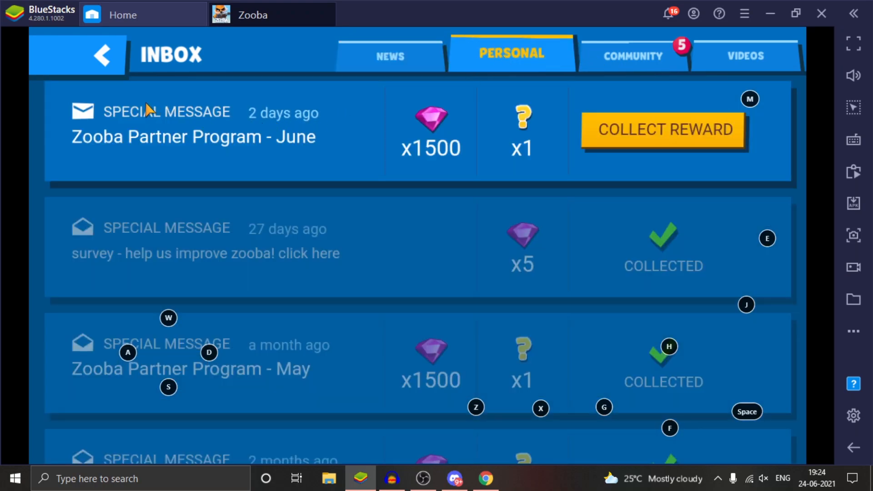
mouse_move(312, 145)
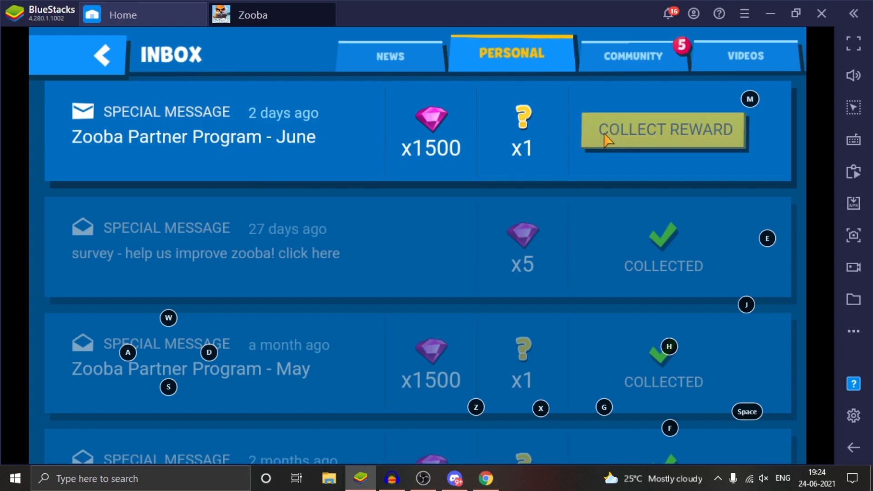
Claim the June Partner Program reward, revealing the gold crate and 1500 gems.
click(663, 130)
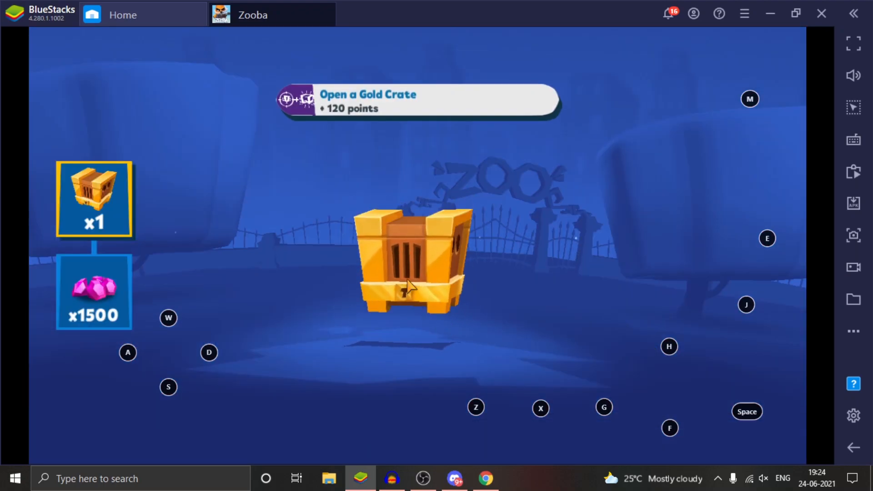
click(412, 257)
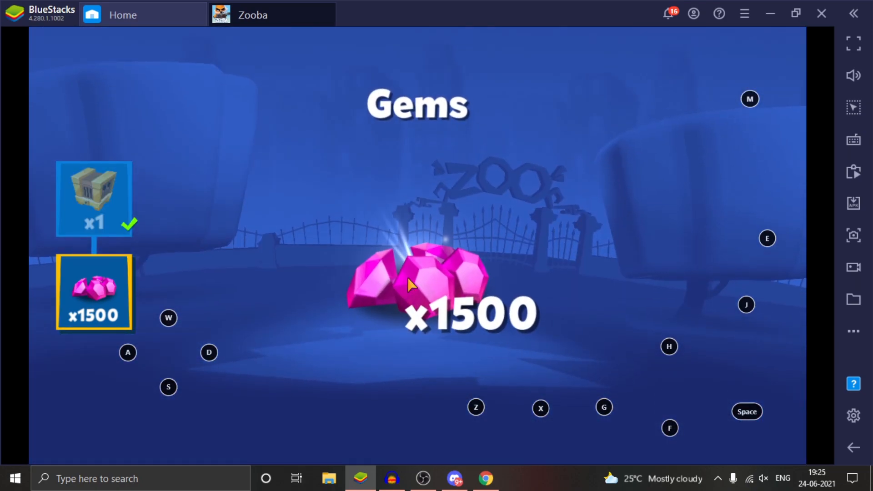
click(624, 54)
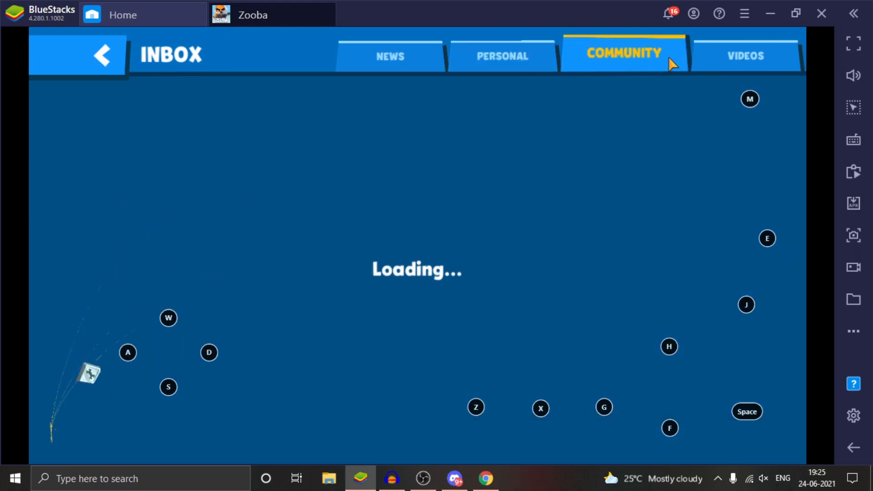
Collect the 250 gems from the 250K YouTube subscribers milestone in Community rewards.
click(623, 53)
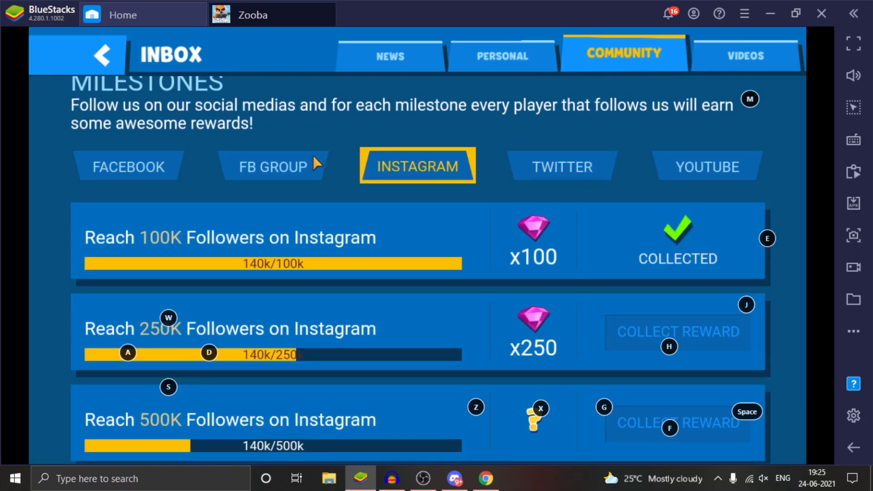
click(706, 165)
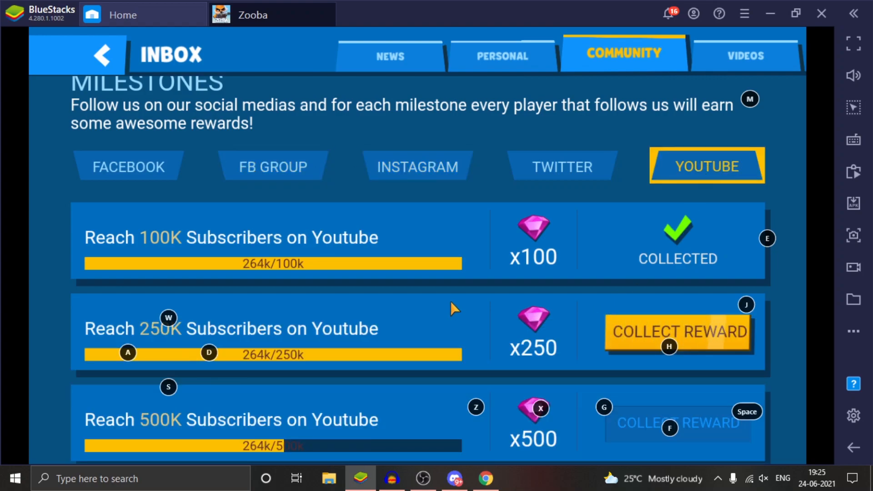
scroll(down, 3)
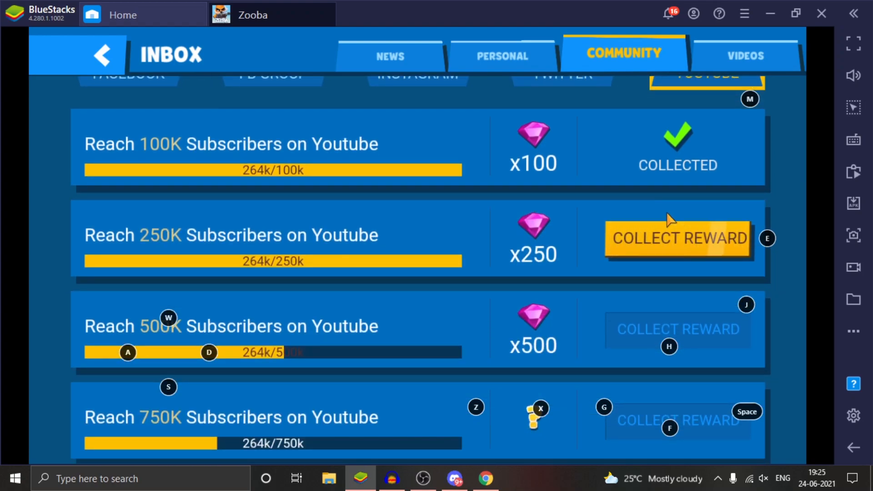
click(677, 238)
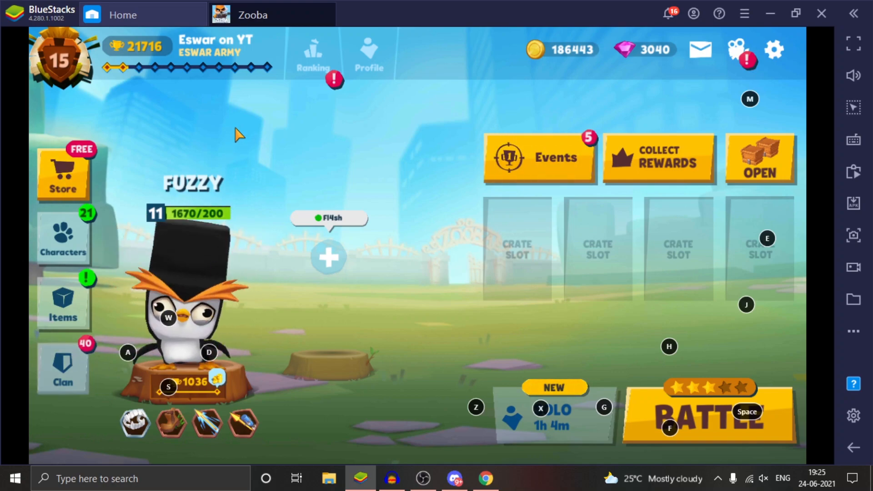
View the clan chat to clear its notifications, return home, then switch to Discord.
click(61, 367)
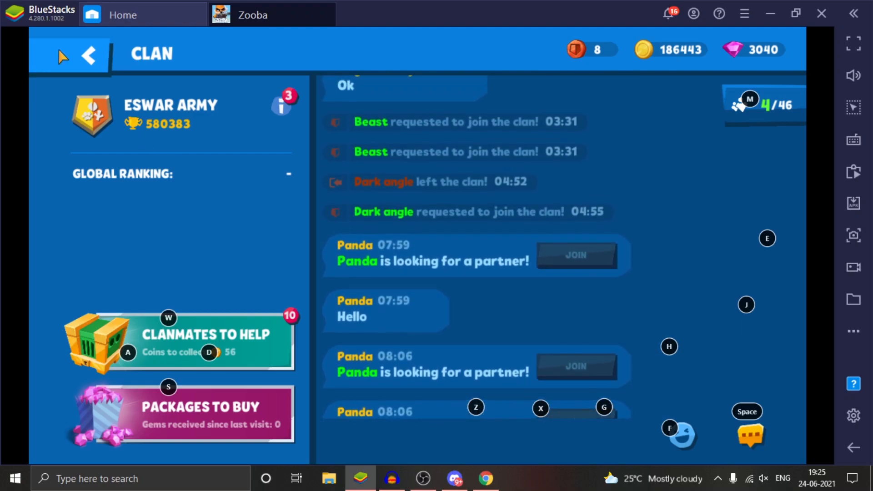
click(87, 55)
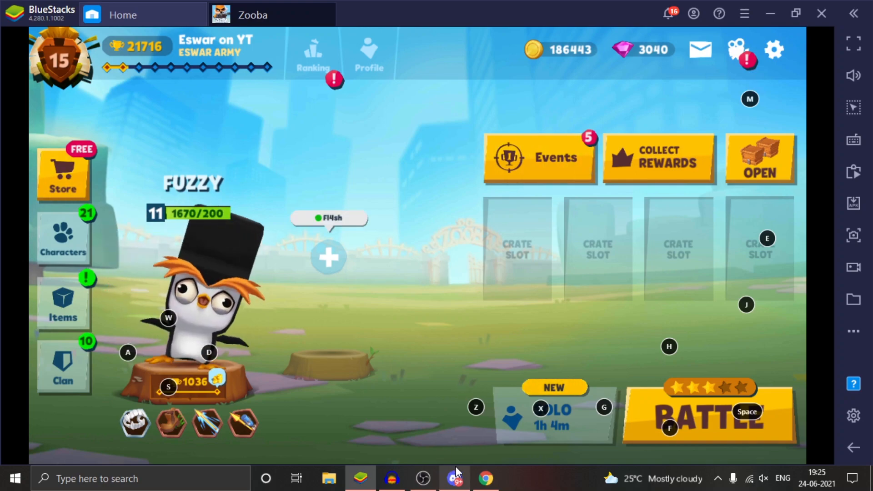
click(455, 478)
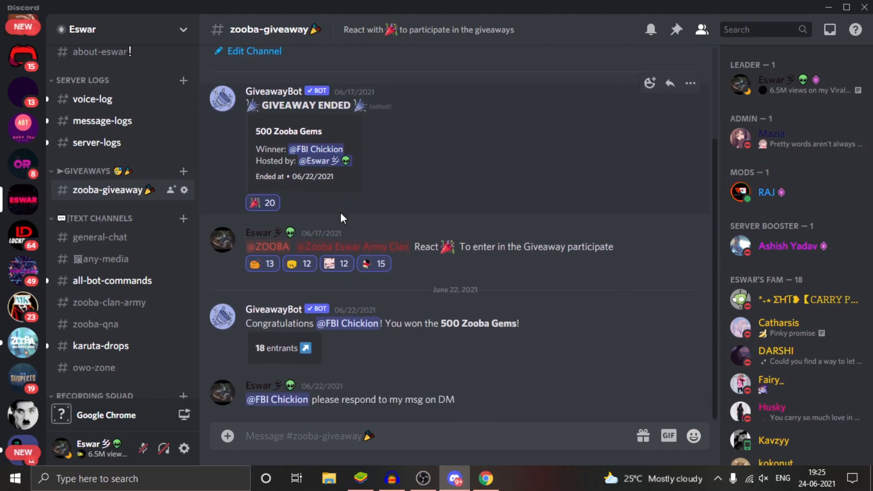
mouse_move(326, 280)
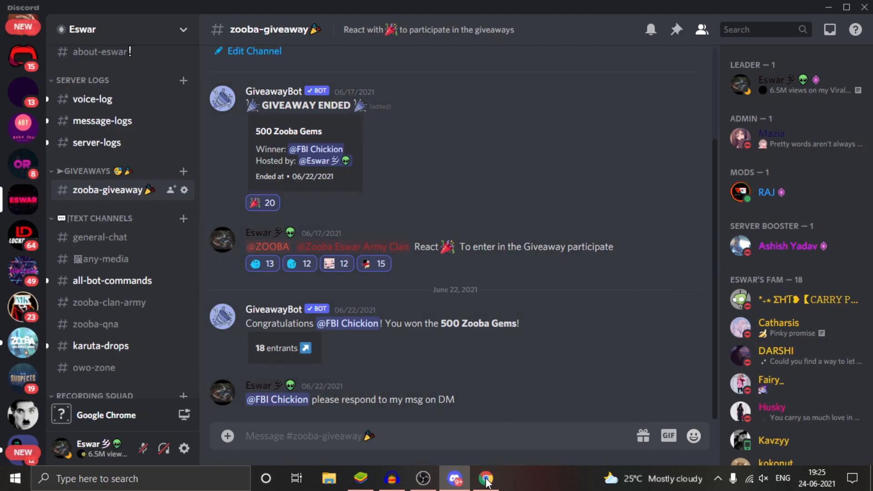
Leave the Discord zooba-giveaway channel for the web browser.
click(485, 479)
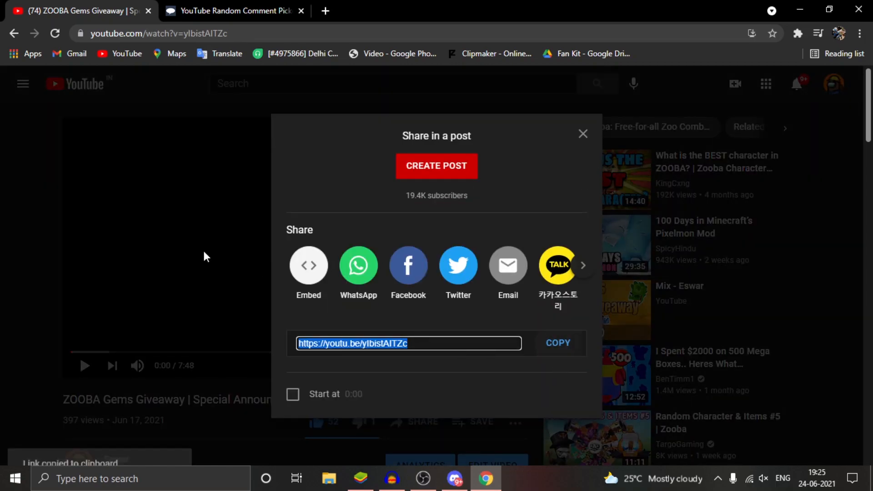
click(233, 11)
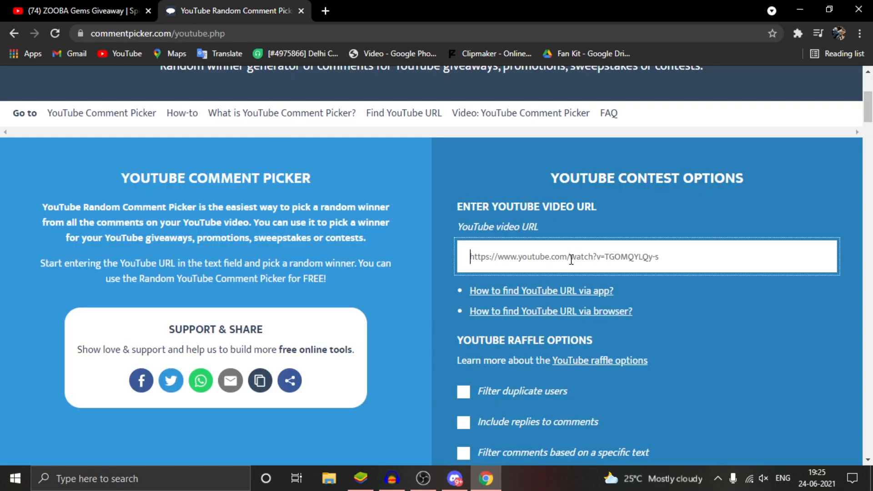
text(https://youtu.be/yIbistAITZc)
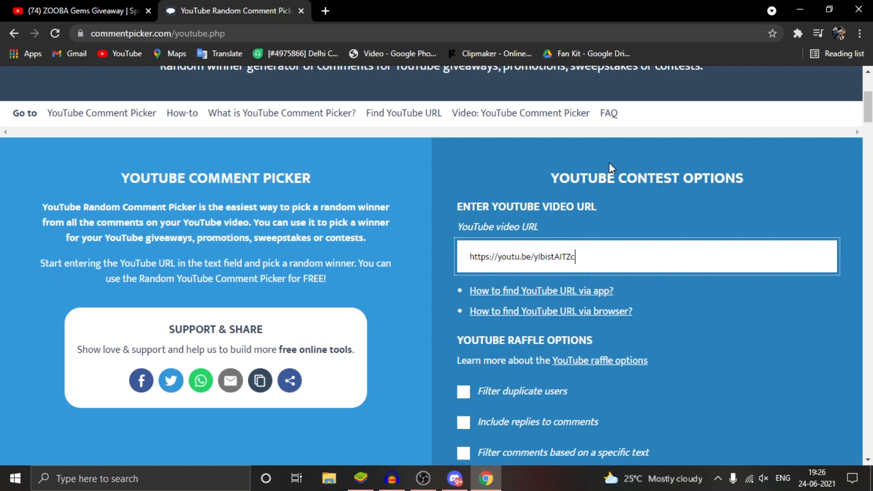
scroll(down, 3)
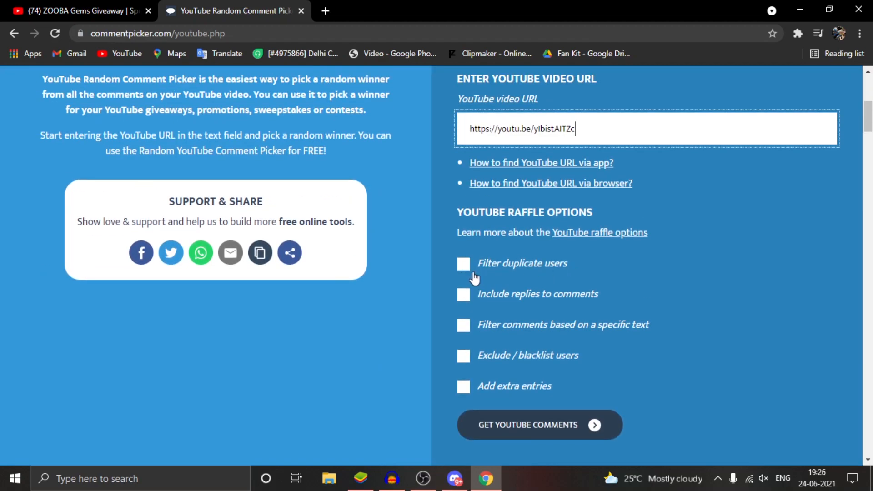
click(464, 264)
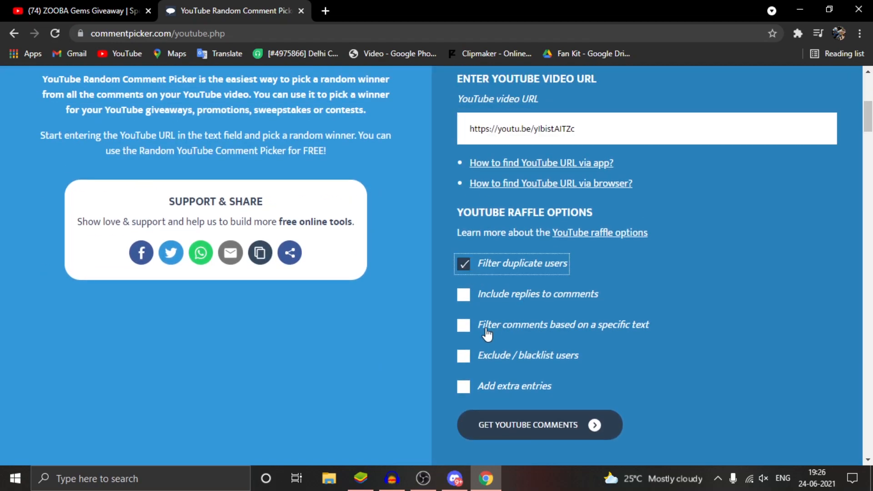
mouse_move(523, 358)
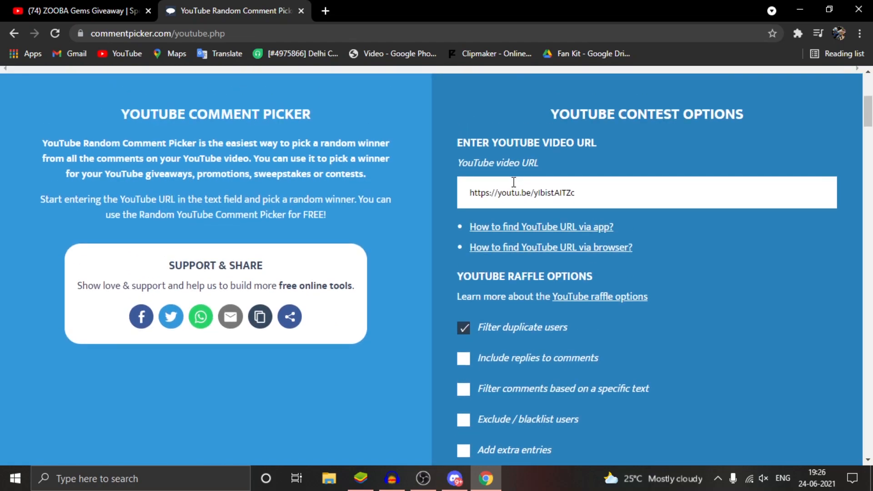
Start the raffle to draw a first random winner from the comments.
scroll(down, 3)
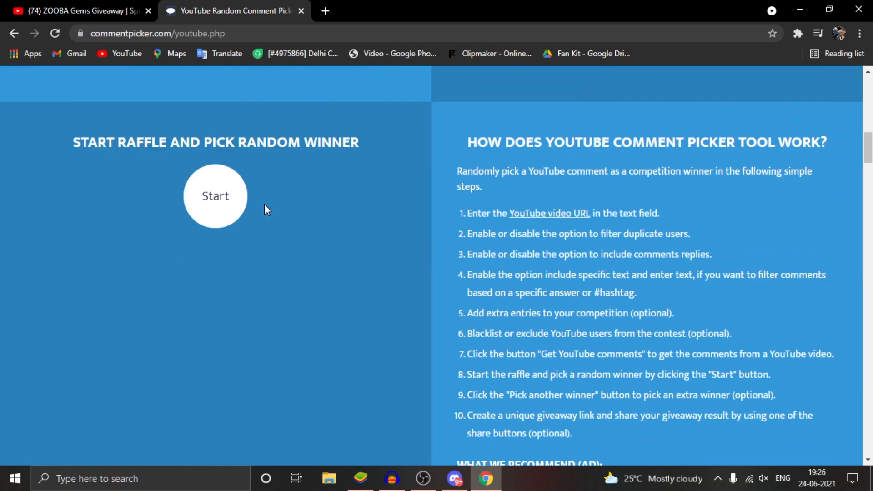
click(215, 196)
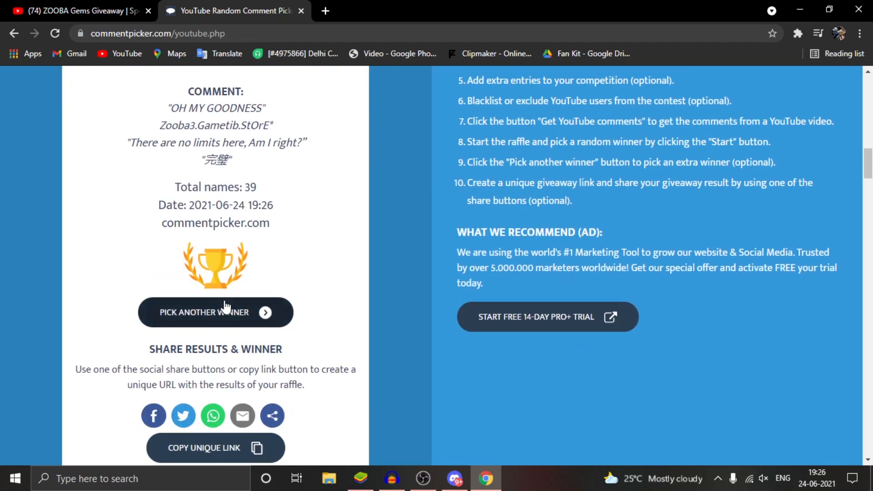
Pick two more winners until DP GAMER [YT] shows, and bring up copy options on the code.
click(215, 312)
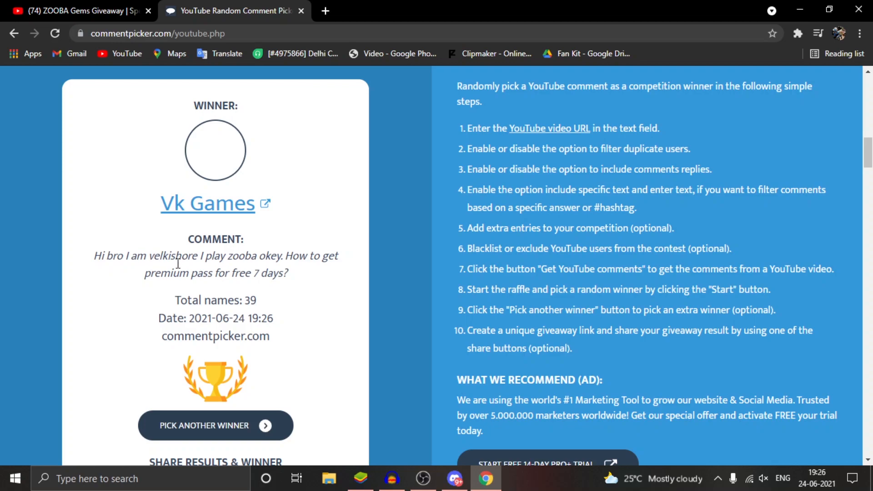
mouse_move(268, 277)
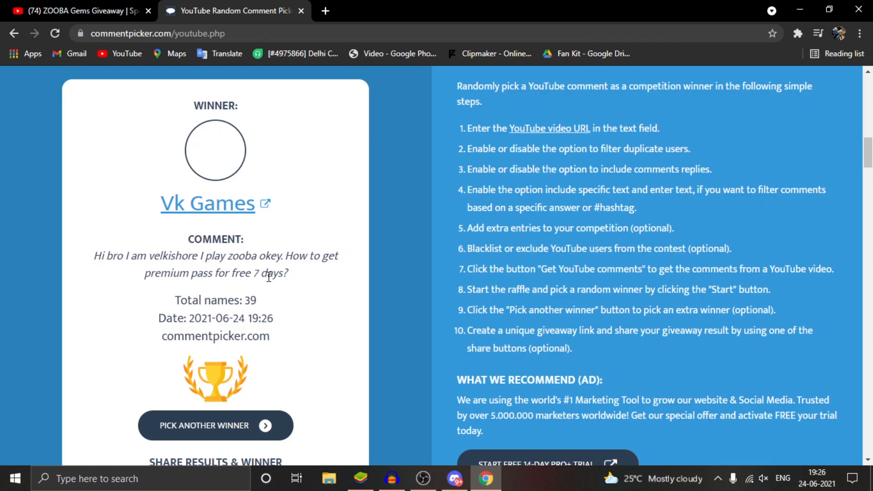
click(215, 426)
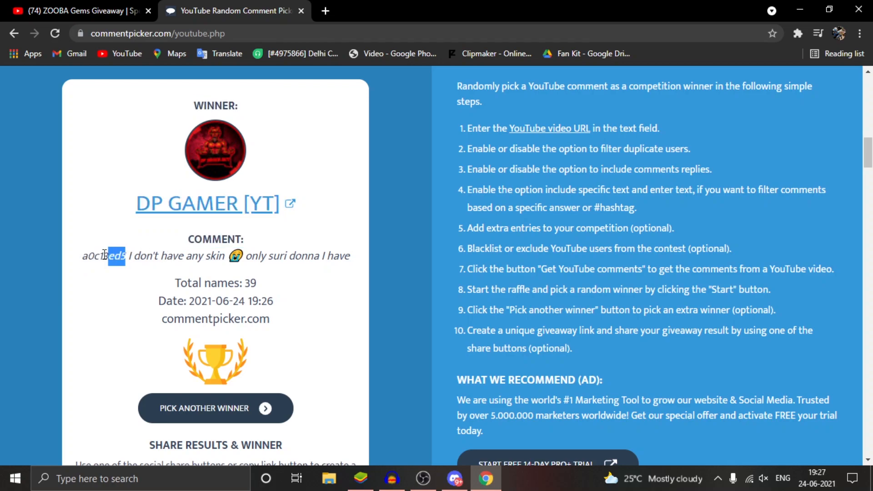
right_click(103, 254)
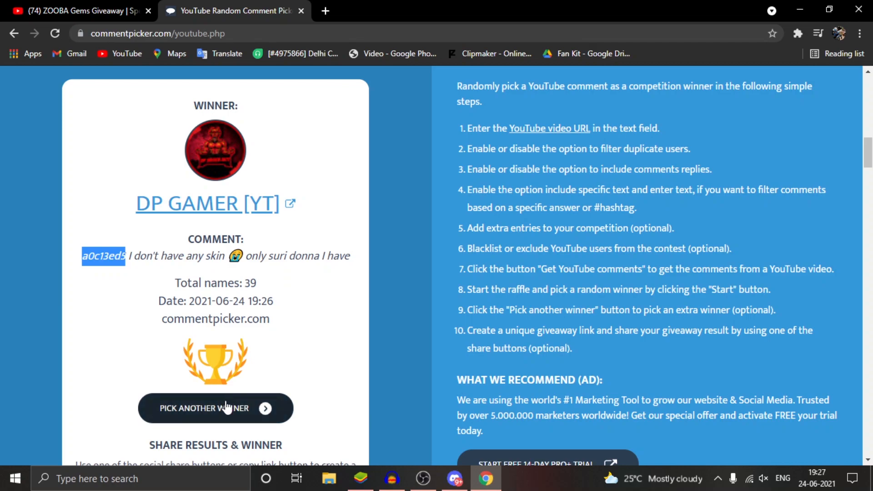
click(214, 409)
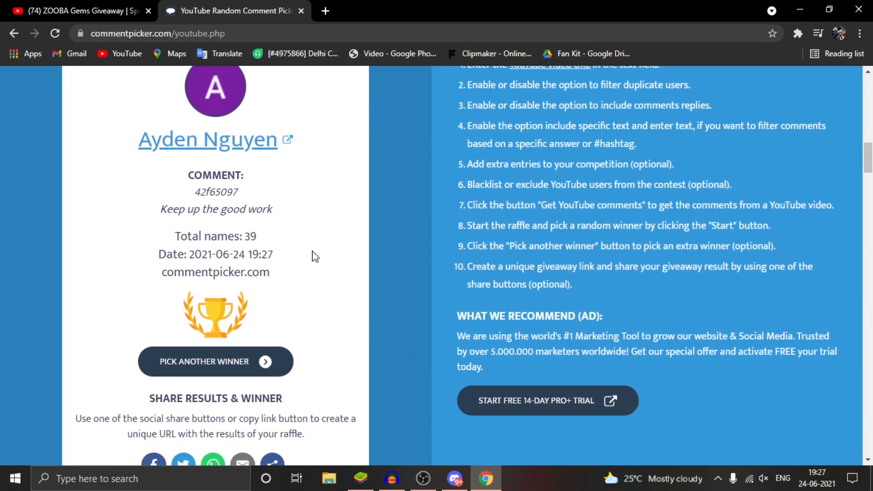
scroll(up, 3)
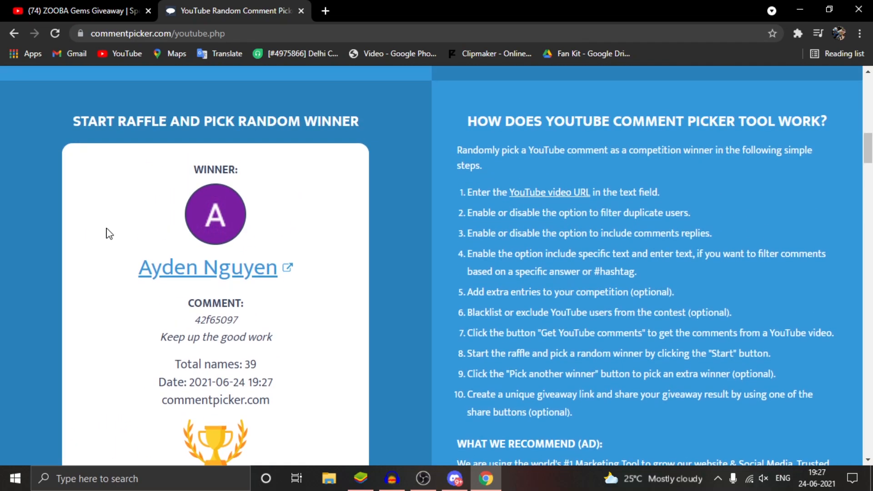
mouse_move(201, 230)
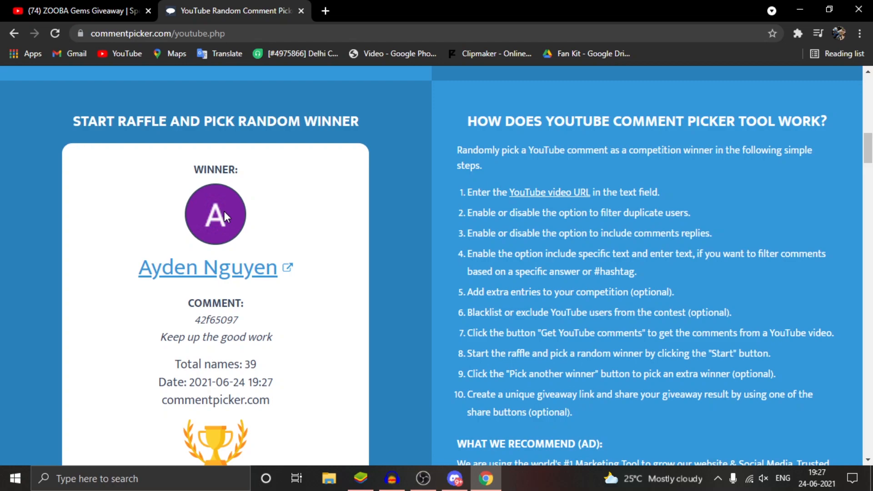
scroll(down, 3)
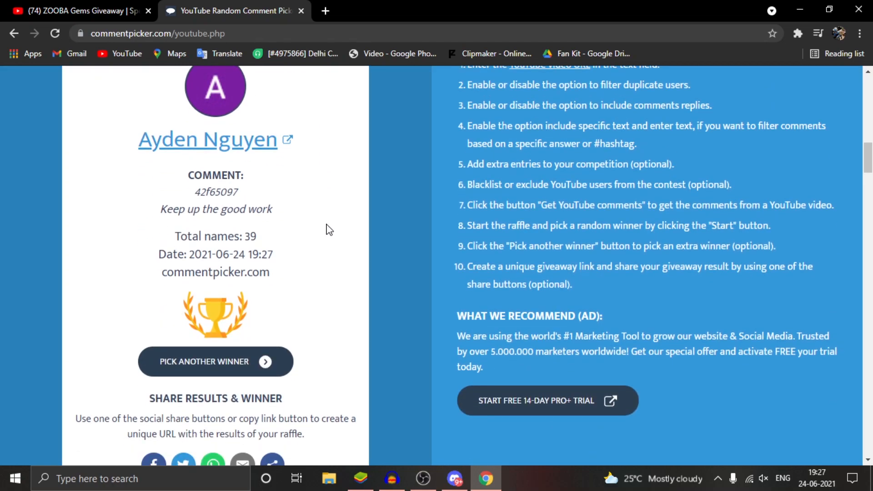
click(454, 478)
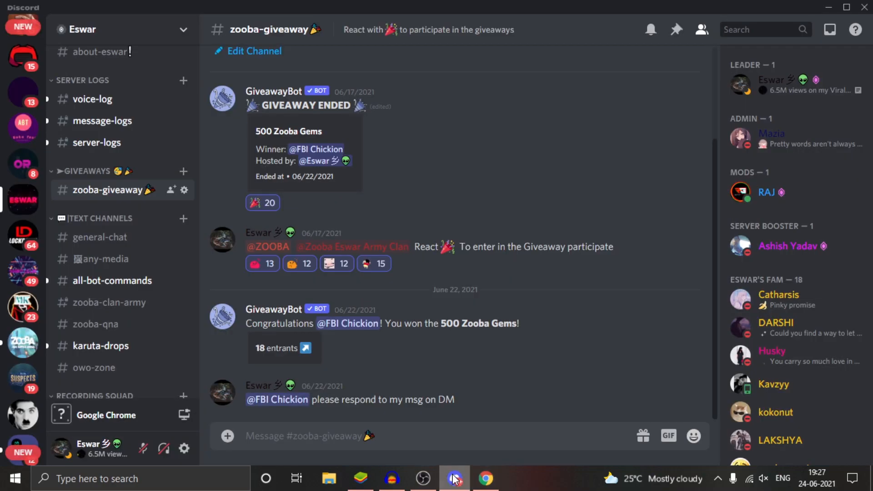